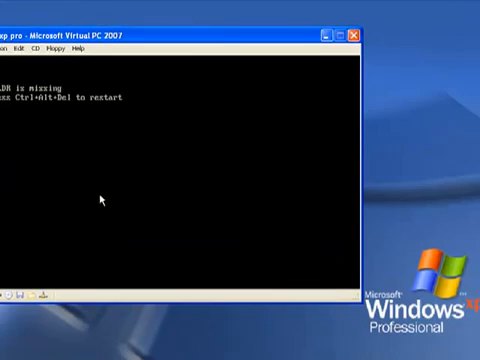
{"action": "mouse_move", "coordinate": [138, 76]}
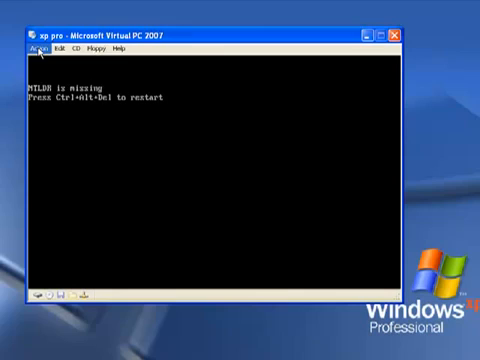
Step: Reset the VM with Ctrl+Alt+Del from the Action menu and let it boot from the XP CD
{"action": "left_click", "coordinate": [36, 48]}
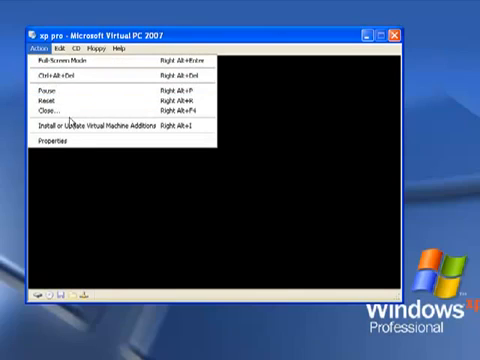
{"action": "left_click", "coordinate": [46, 102]}
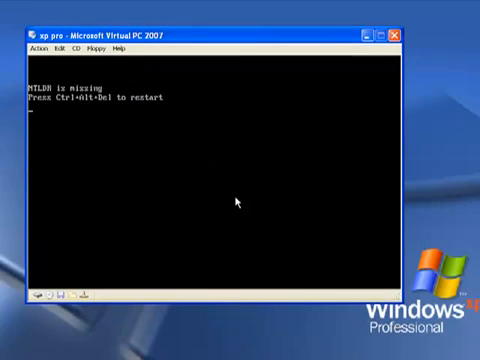
{"action": "left_click", "coordinate": [68, 48]}
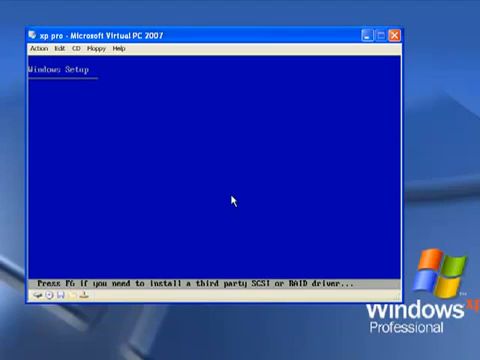
{"action": "mouse_move", "coordinate": [216, 178]}
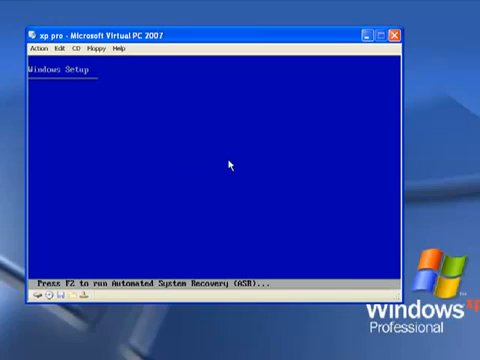
{"action": "mouse_move", "coordinate": [244, 164]}
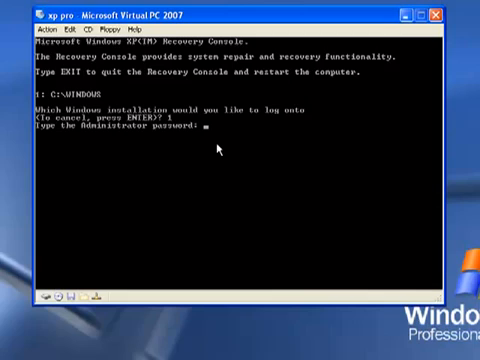
Step: Log on with the blank Administrator password and begin switching to the CD drive D:
{"action": "key", "text": "Return"}
{"action": "type", "text": "D:"}
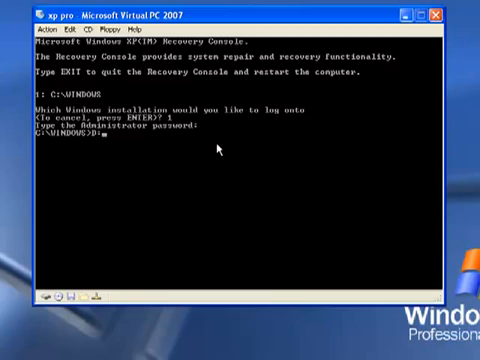
{"action": "key", "text": "Return"}
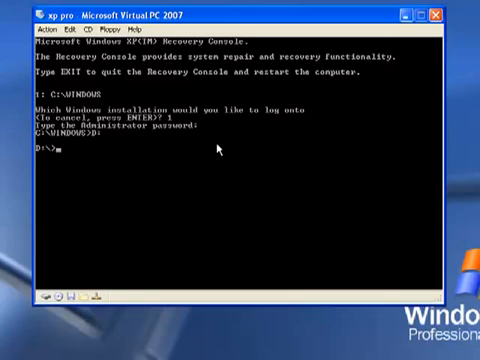
{"action": "type", "text": "cd"}
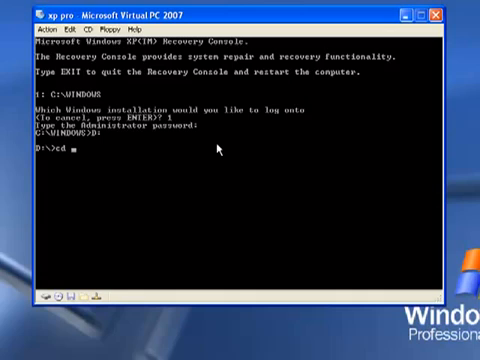
Step: Enter the i386 folder on the CD, then clear a mistyped 'ntldr' command line
{"action": "type", "text": "i386"}
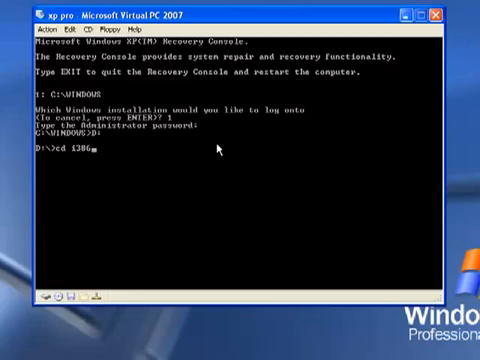
{"action": "key", "text": "Return"}
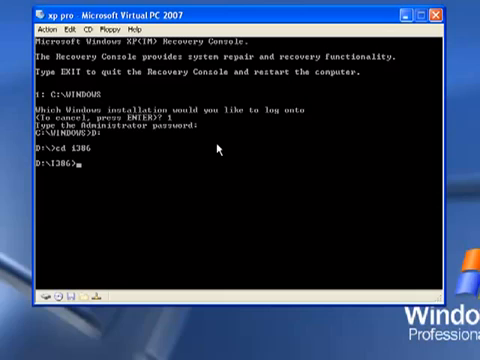
{"action": "type", "text": "nt"}
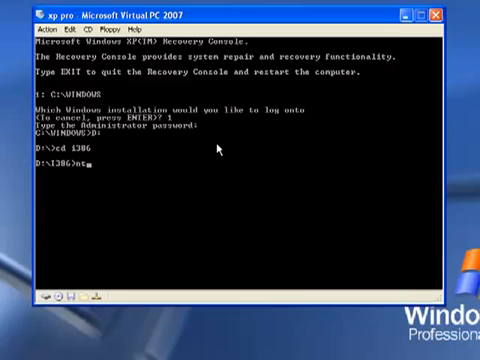
{"action": "type", "text": "ldr"}
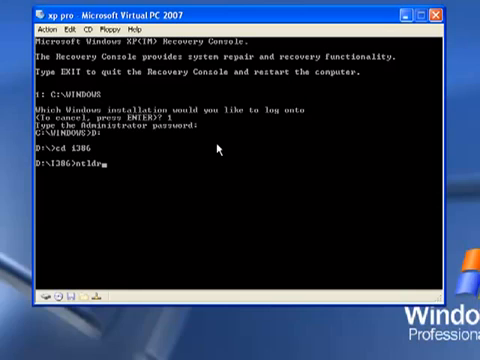
{"action": "key", "text": "BackSpace"}
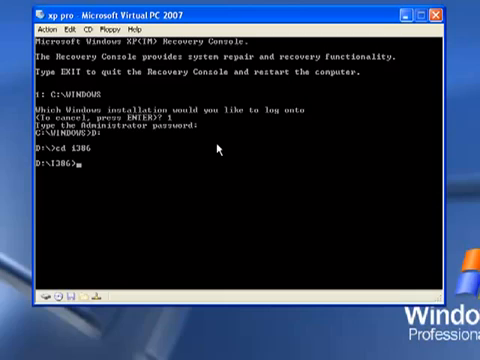
Step: Copy ntldr from the CD to the root of drive C: with 'copy ntldr c:\'
{"action": "type", "text": "copy"}
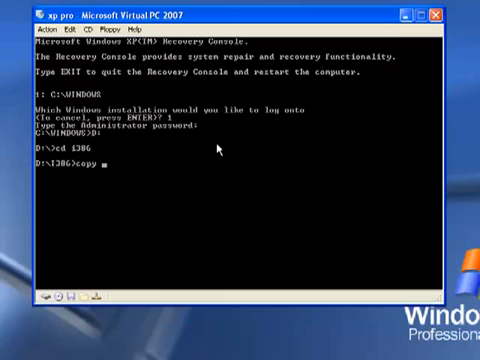
{"action": "type", "text": "n"}
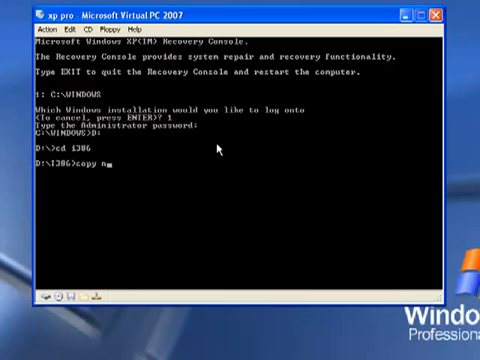
{"action": "type", "text": "tldr"}
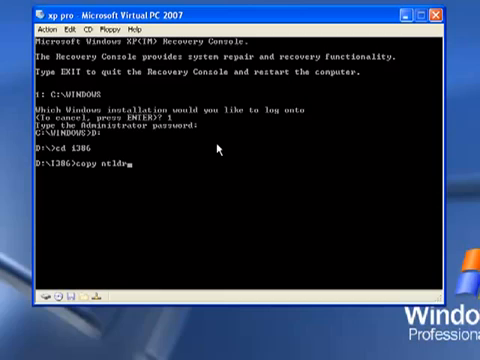
{"action": "type", "text": "c"}
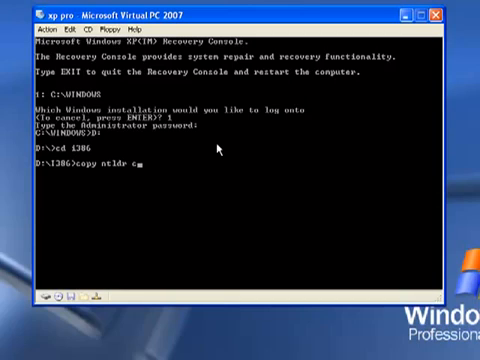
{"action": "type", "text": "c:\\"}
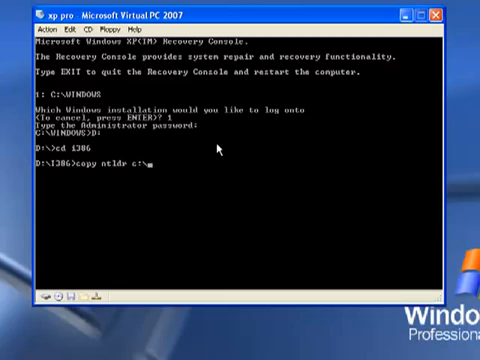
{"action": "key", "text": "Return"}
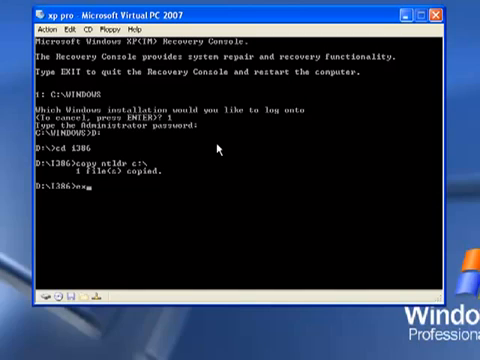
Step: Leave Recovery Console with 'exit' so the virtual machine reboots
{"action": "type", "text": "exit"}
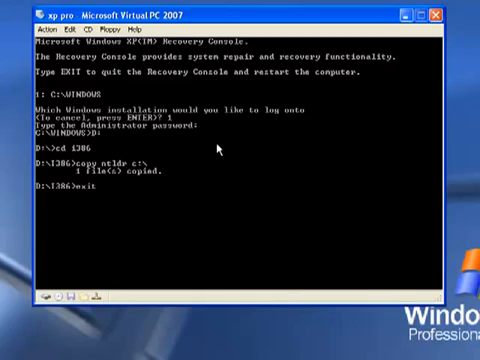
{"action": "key", "text": "Return"}
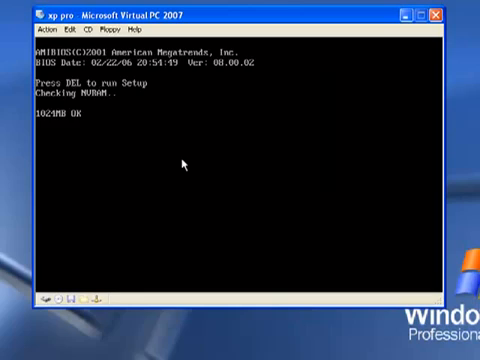